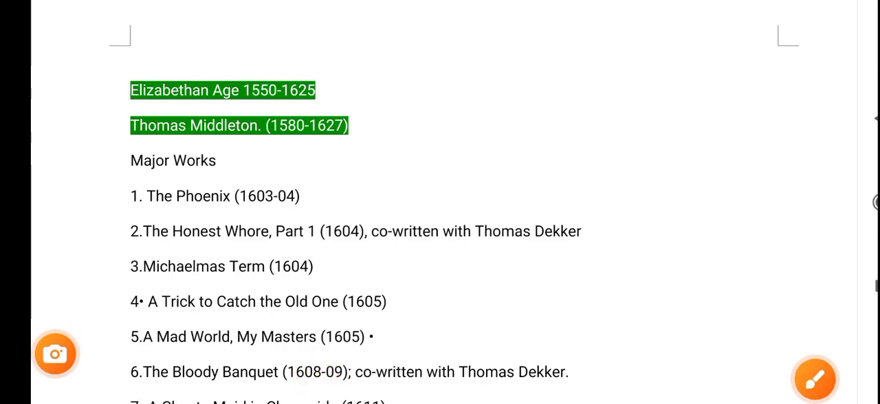
Start the drawing overlay and mark the Elizabethan Age heading with two magenta strokes
{"action": "left_click", "coordinate": [814, 379]}
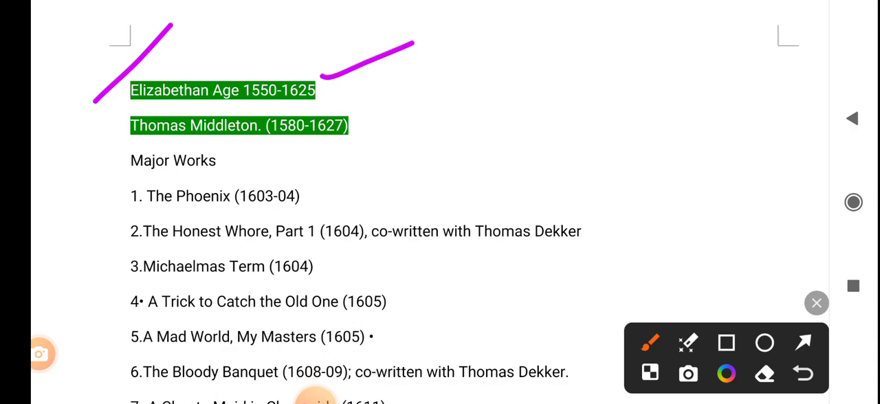
Tick the Middleton line, Major Works, The Phoenix, Michaelmas Term, Honest Whore and A Trick to Catch the Old One in magenta
{"action": "left_click_drag", "start_coordinate": [355, 154], "coordinate": [410, 112]}
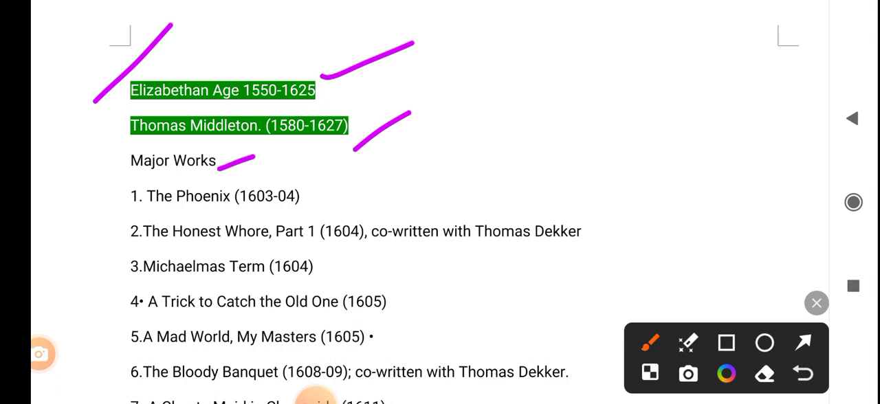
{"action": "left_click_drag", "start_coordinate": [316, 200], "coordinate": [364, 177]}
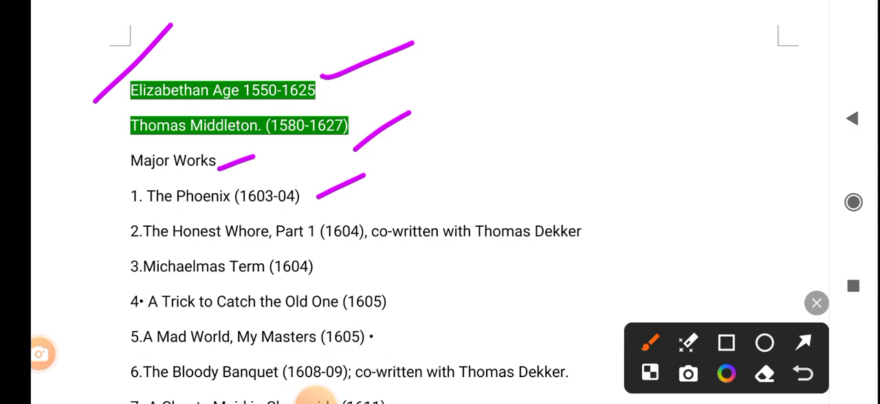
{"action": "left_click_drag", "start_coordinate": [351, 256], "coordinate": [362, 254]}
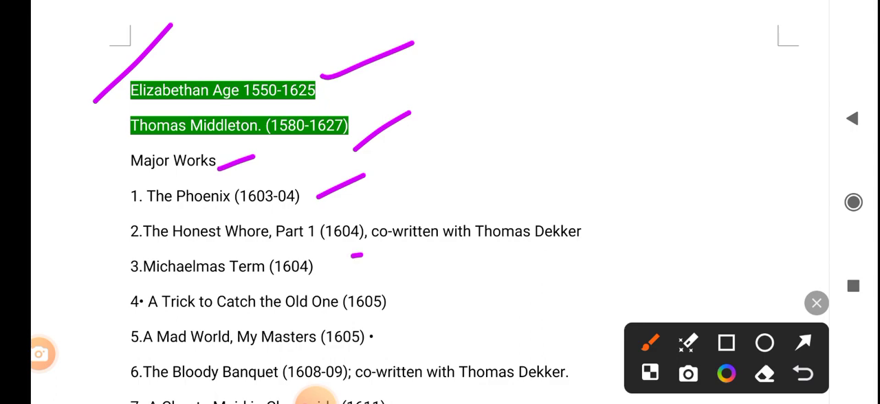
{"action": "left_click_drag", "start_coordinate": [563, 200], "coordinate": [617, 153]}
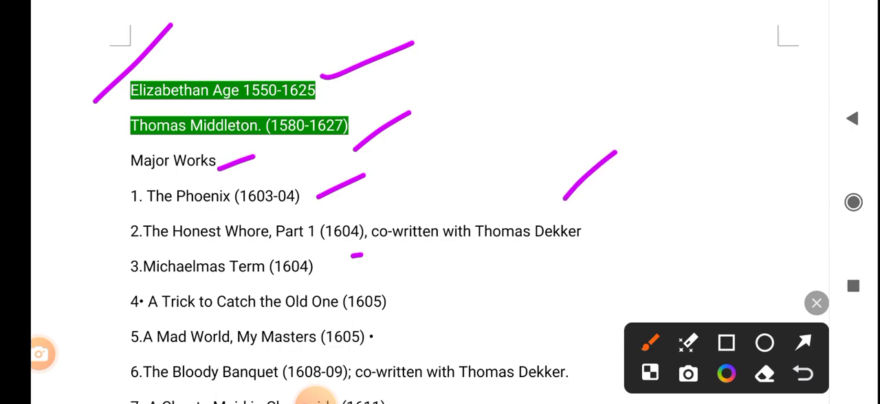
{"action": "left_click_drag", "start_coordinate": [356, 260], "coordinate": [364, 252]}
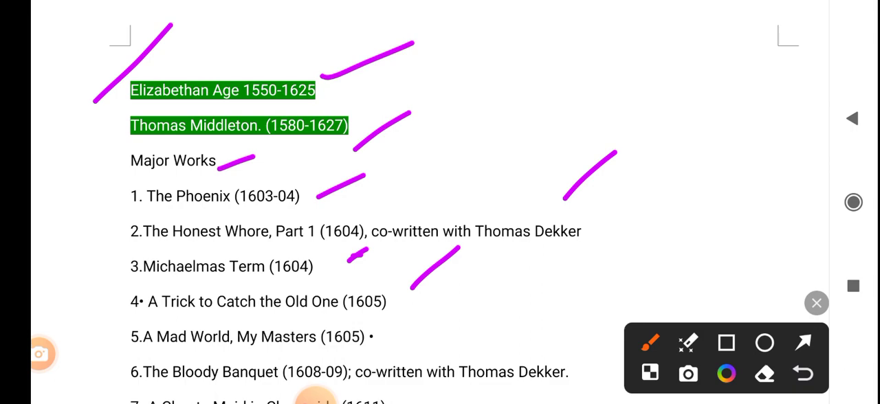
{"action": "left_click_drag", "start_coordinate": [377, 346], "coordinate": [396, 333]}
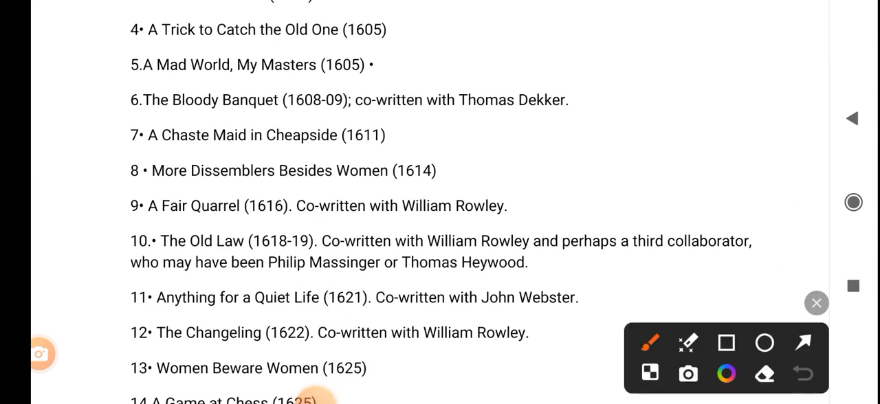
Tick The Bloody Banquet and A Chaste Maid in Cheapside, underline The Old Law's dates and The Changeling, then exit drawing
{"action": "left_click_drag", "start_coordinate": [602, 127], "coordinate": [630, 99]}
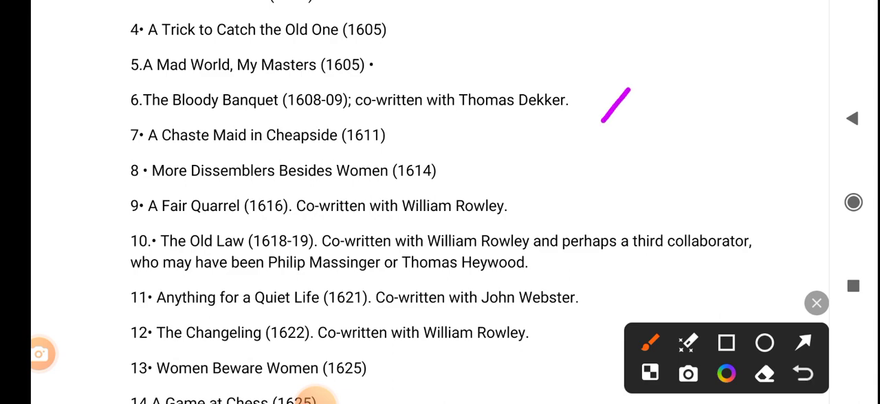
{"action": "left_click_drag", "start_coordinate": [396, 145], "coordinate": [426, 124]}
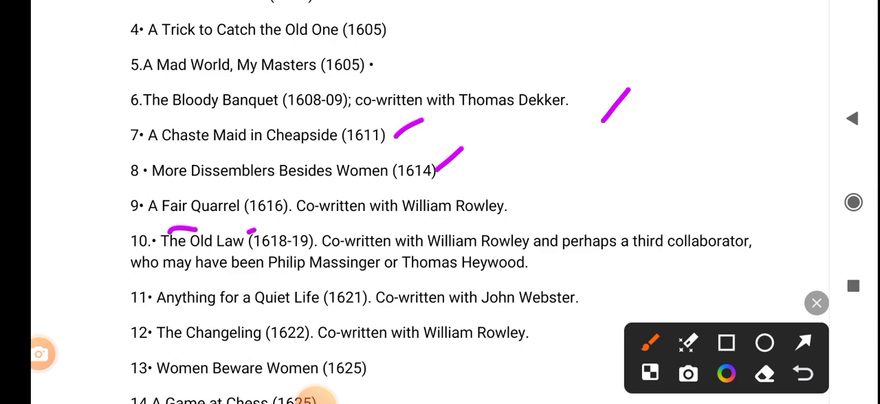
{"action": "left_click_drag", "start_coordinate": [250, 227], "coordinate": [285, 220]}
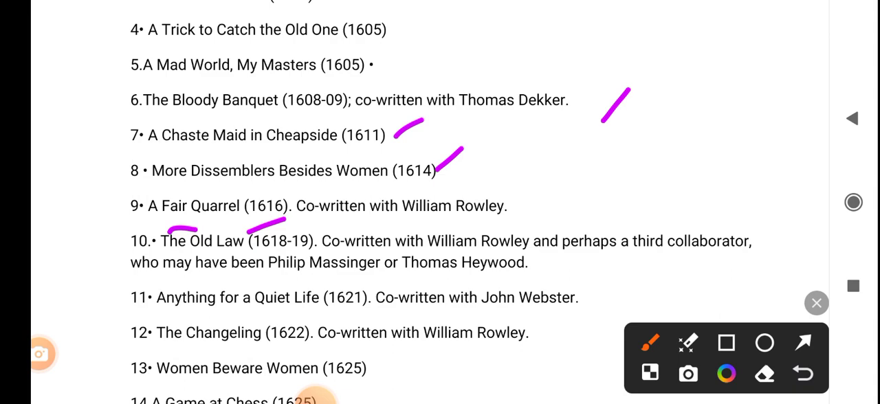
{"action": "left_click_drag", "start_coordinate": [176, 322], "coordinate": [245, 317]}
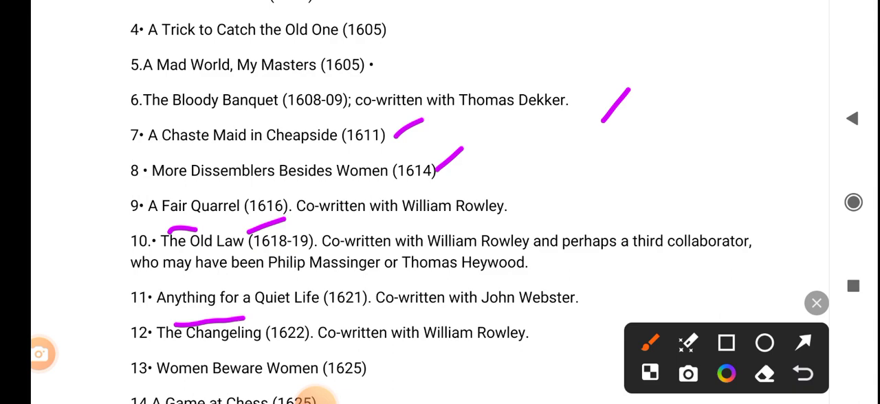
{"action": "left_click_drag", "start_coordinate": [378, 391], "coordinate": [406, 378]}
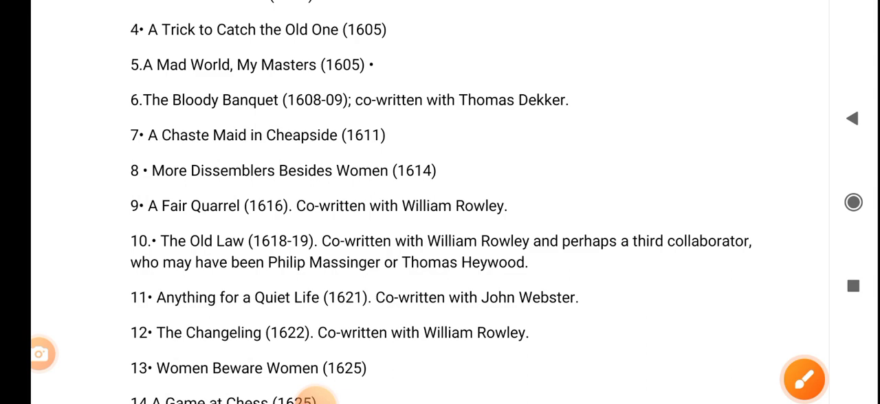
Resume drawing and underline William Rowley, Thomas Heywood and John Webster, marking the Chaste Maid line too
{"action": "left_click", "coordinate": [802, 379]}
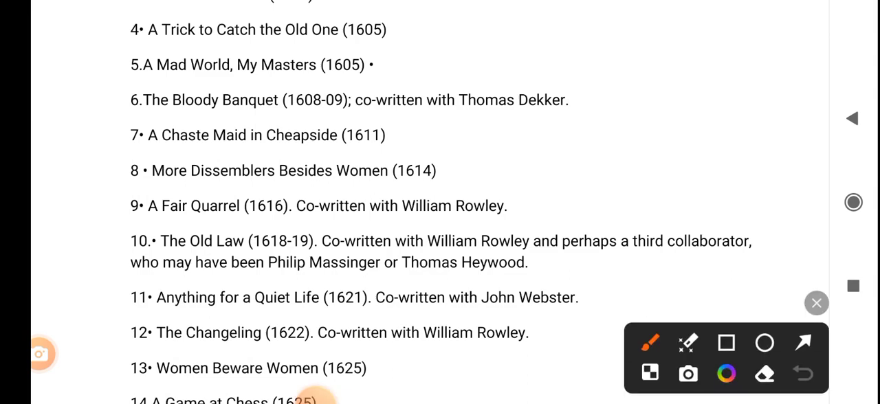
{"action": "left_click_drag", "start_coordinate": [427, 223], "coordinate": [525, 231]}
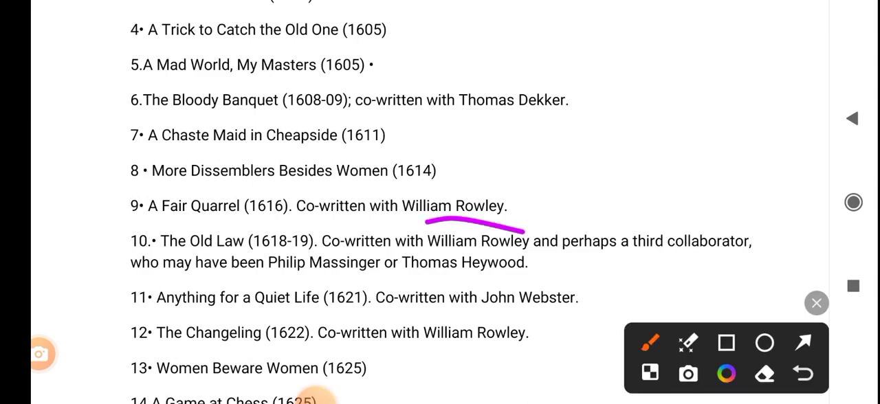
{"action": "left_click_drag", "start_coordinate": [509, 137], "coordinate": [584, 126]}
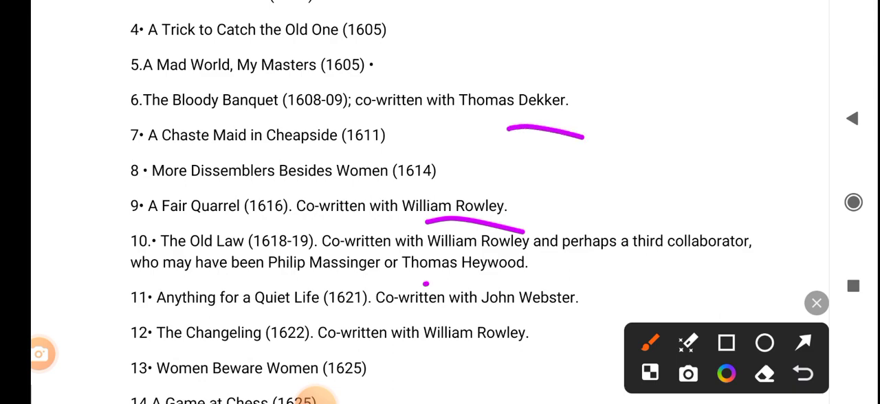
{"action": "left_click_drag", "start_coordinate": [426, 282], "coordinate": [632, 319]}
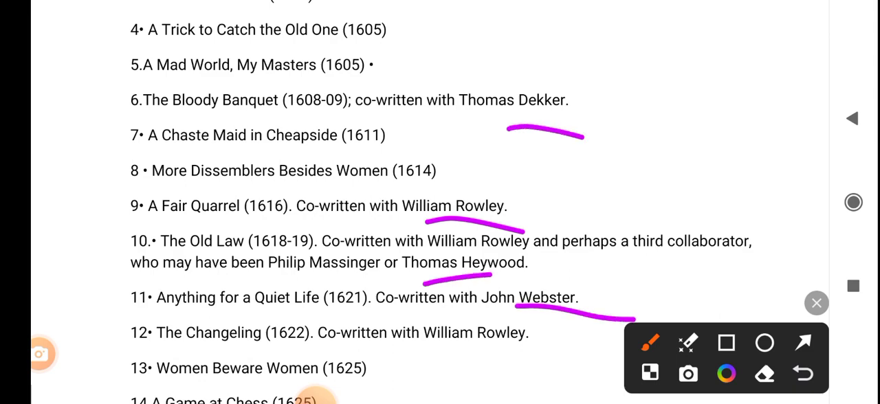
{"action": "left_click_drag", "start_coordinate": [481, 351], "coordinate": [538, 349]}
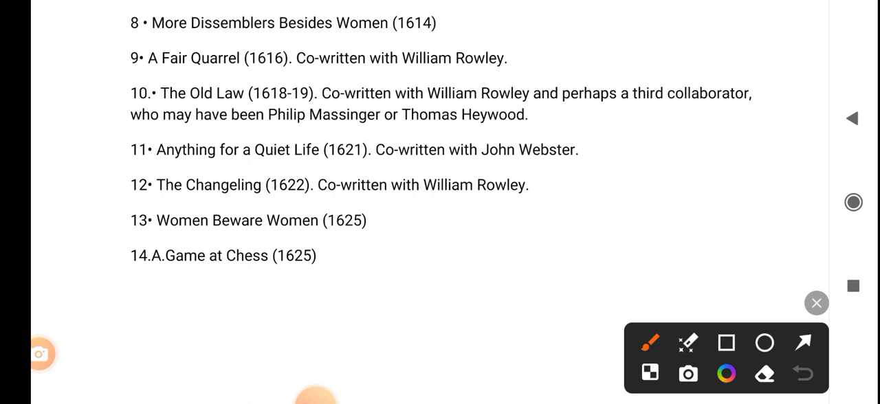
Tick item 12 The Changeling and item 13 Women Beware Women with short magenta marks
{"action": "left_click_drag", "start_coordinate": [520, 212], "coordinate": [567, 159]}
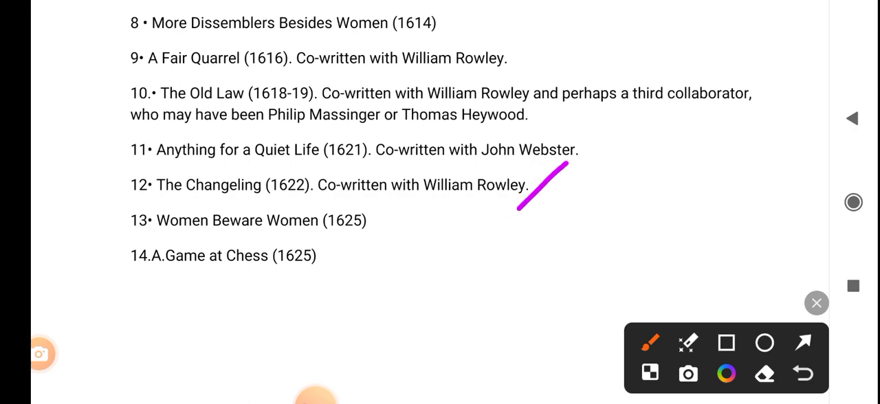
{"action": "left_click_drag", "start_coordinate": [380, 231], "coordinate": [395, 202]}
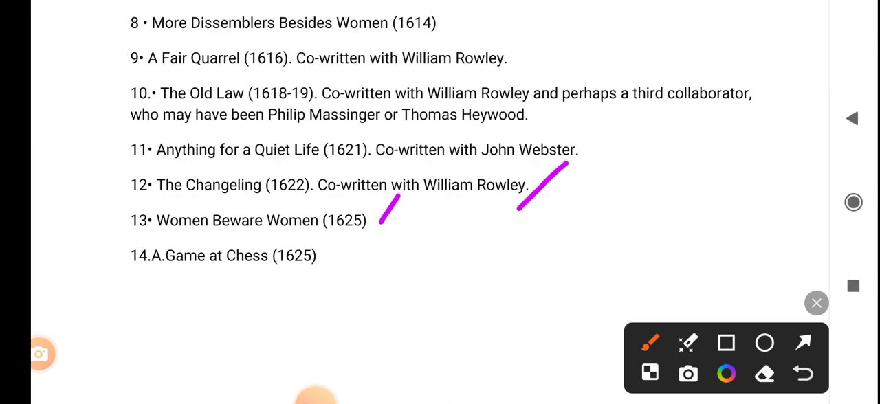
{"action": "left_click_drag", "start_coordinate": [338, 273], "coordinate": [386, 239]}
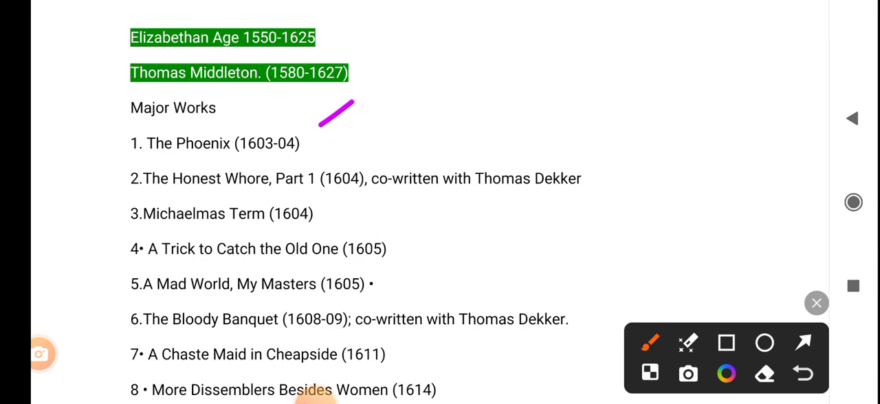
Tick the Major Works heading, Michaelmas Term, A Trick to Catch the Old One and A Chaste Maid in Cheapside
{"action": "left_click_drag", "start_coordinate": [605, 231], "coordinate": [625, 206]}
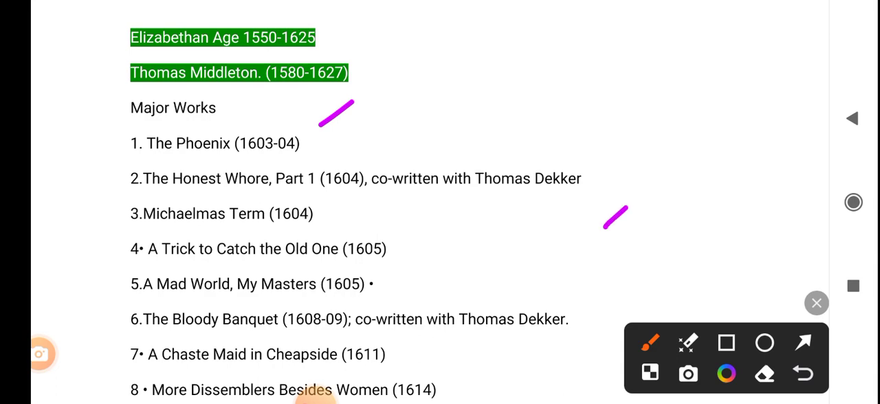
{"action": "left_click_drag", "start_coordinate": [323, 220], "coordinate": [349, 201]}
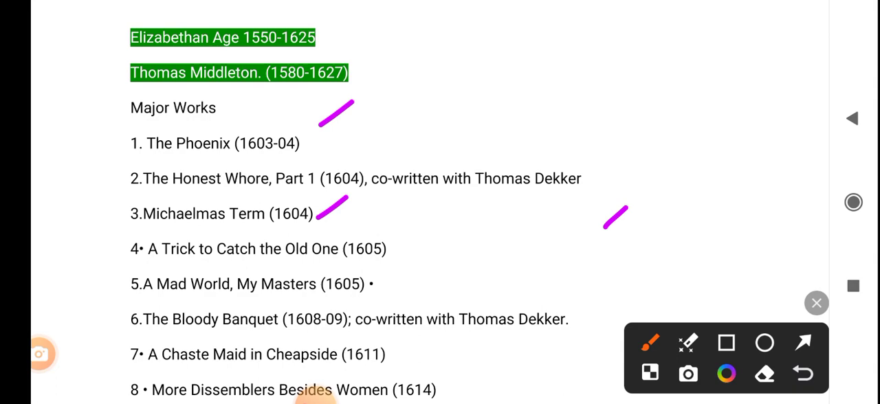
{"action": "left_click_drag", "start_coordinate": [405, 250], "coordinate": [440, 227]}
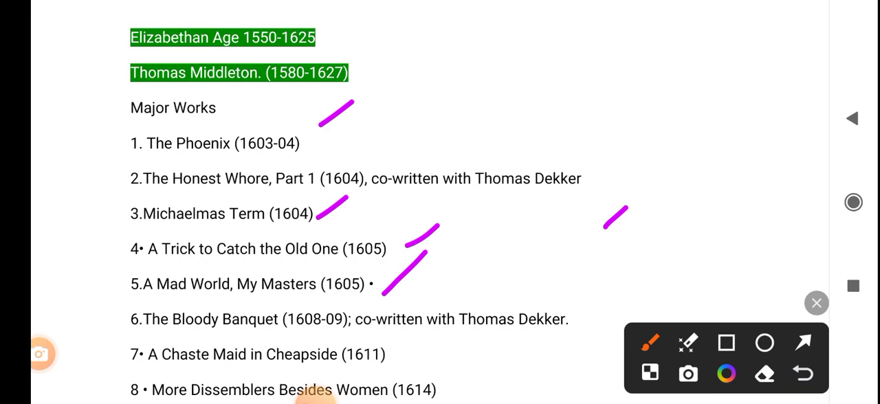
{"action": "left_click_drag", "start_coordinate": [410, 355], "coordinate": [433, 327]}
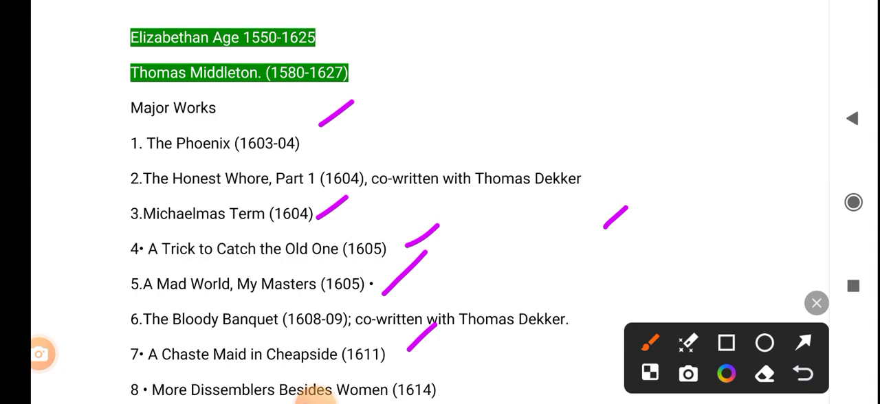
{"action": "scroll", "scroll_direction": "down", "scroll_amount": 3}
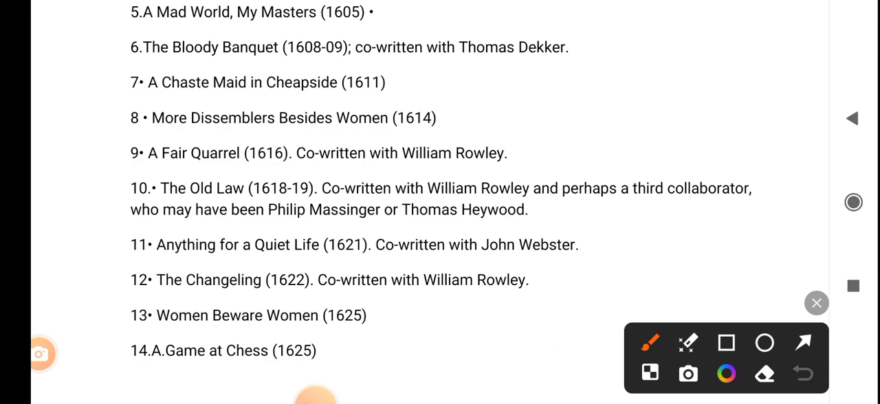
Tick items 8, 9 and 11 and underline item 10 The Old Law and item 12 The Changeling in magenta
{"action": "left_click_drag", "start_coordinate": [451, 117], "coordinate": [495, 98]}
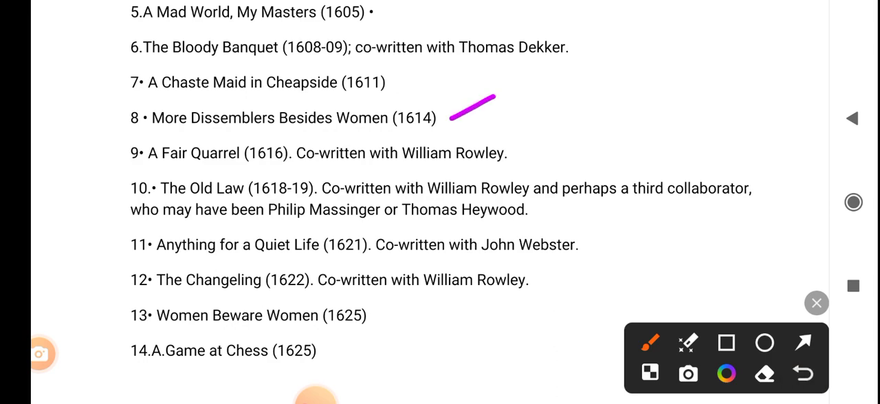
{"action": "left_click_drag", "start_coordinate": [550, 159], "coordinate": [589, 129]}
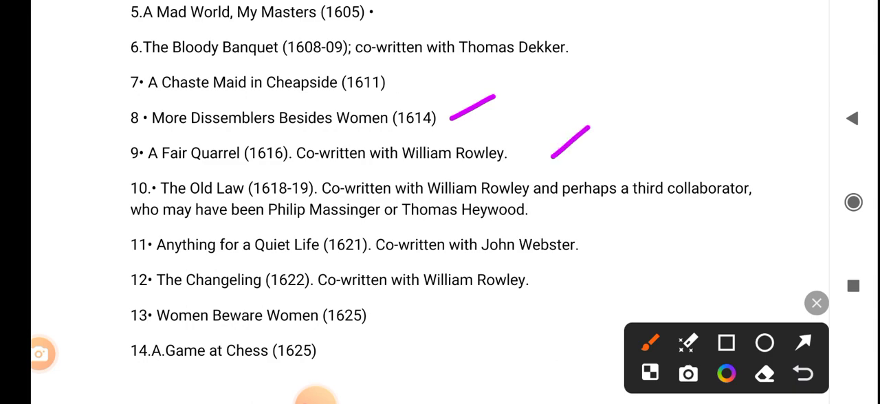
{"action": "left_click_drag", "start_coordinate": [567, 213], "coordinate": [599, 212]}
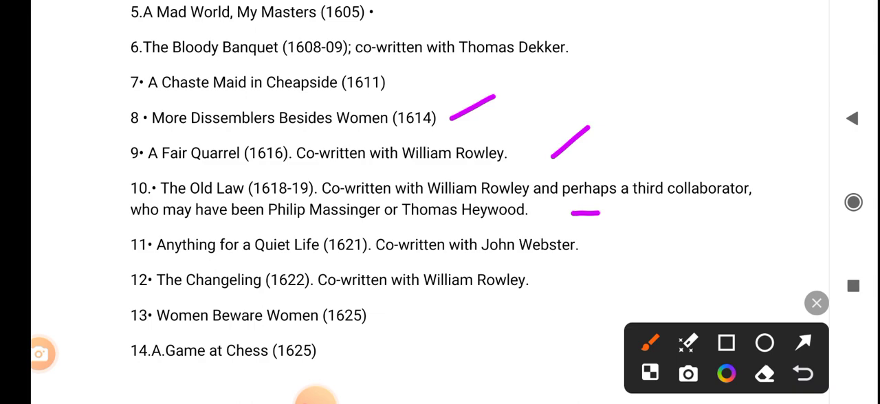
{"action": "left_click_drag", "start_coordinate": [588, 254], "coordinate": [632, 228]}
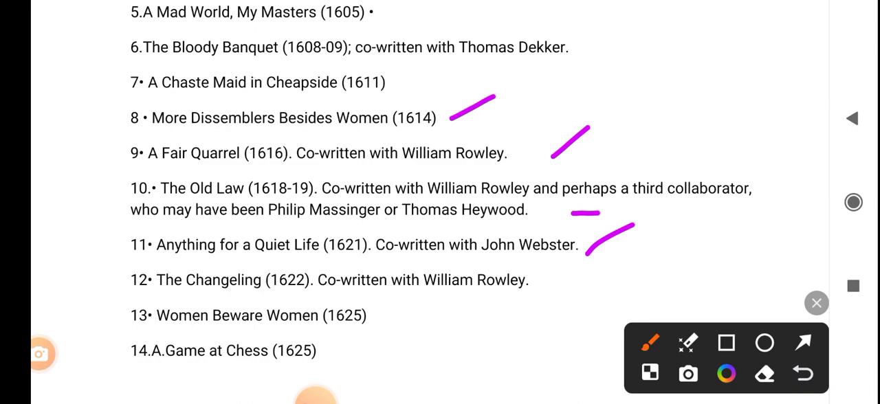
{"action": "left_click_drag", "start_coordinate": [534, 289], "coordinate": [575, 283]}
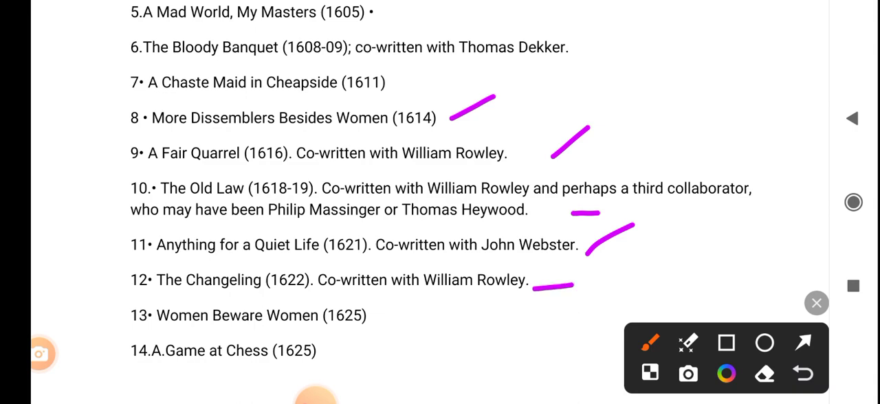
{"action": "left_click_drag", "start_coordinate": [395, 322], "coordinate": [446, 303]}
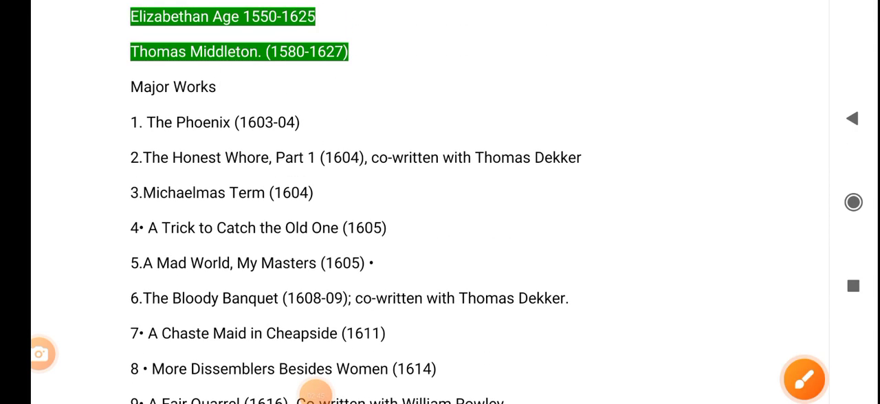
Close the drawing overlay so the marks clear and show the pause, stop and draw recording controls
{"action": "left_click", "coordinate": [315, 380]}
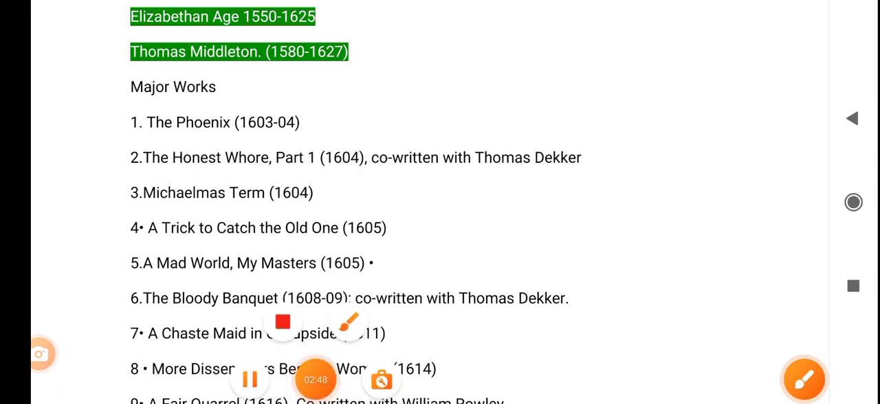